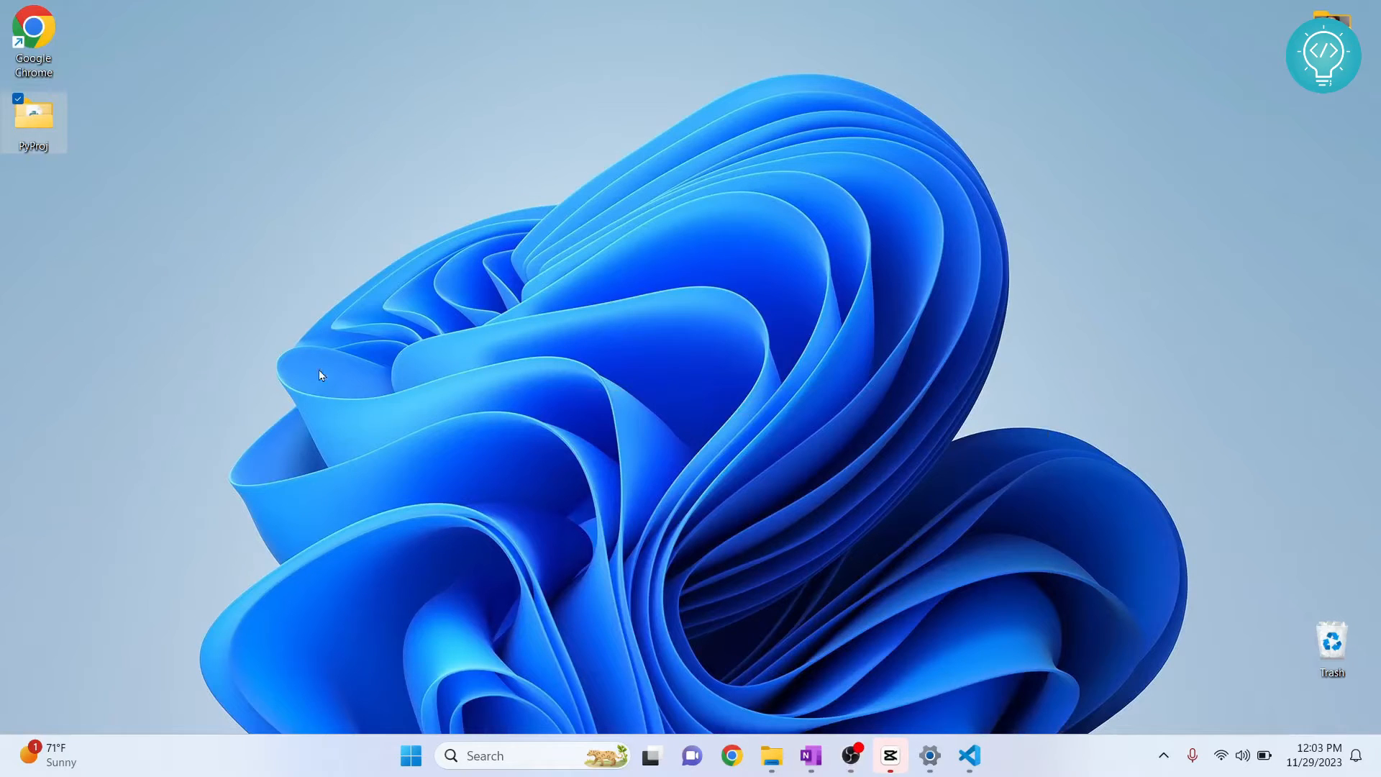
Step: Open the PyProj folder from the desktop in File Explorer
double_click(33, 115)
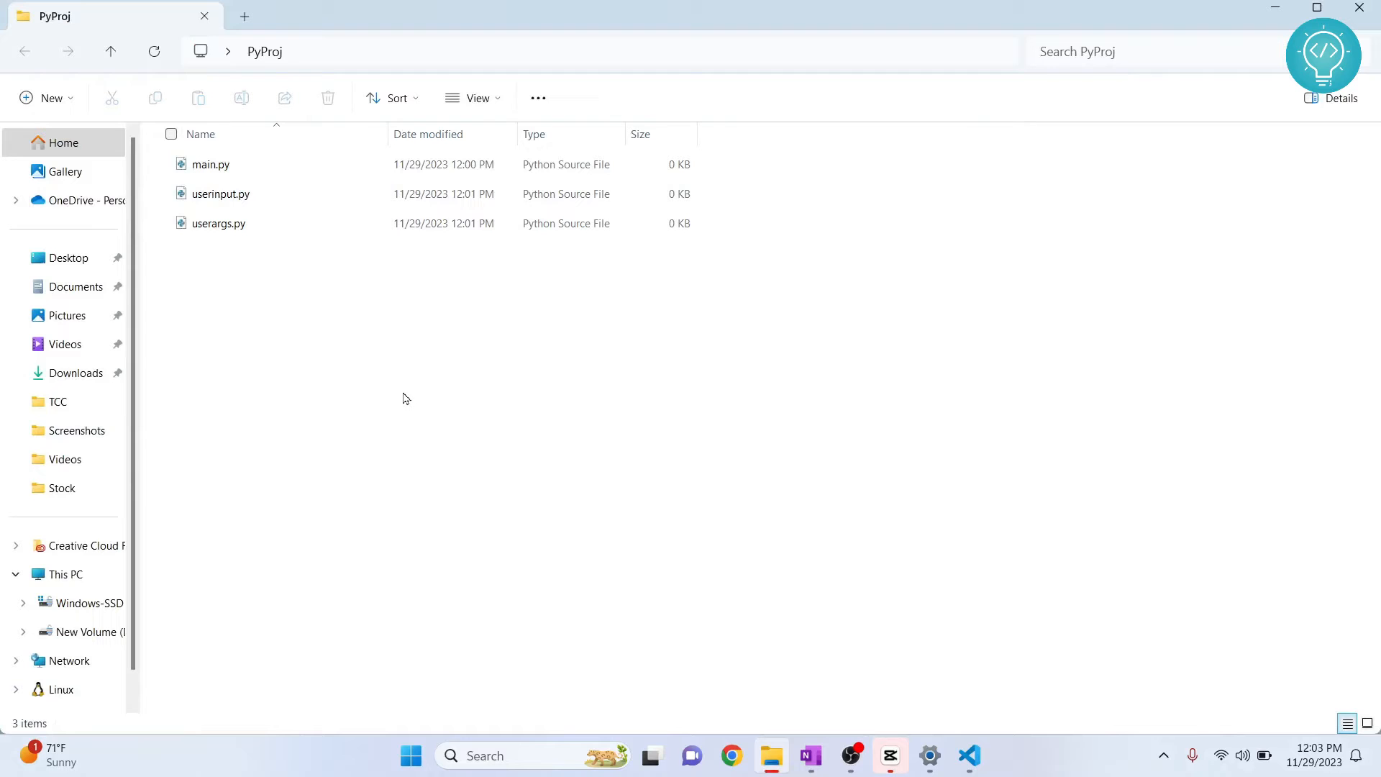
mouse_move(442, 397)
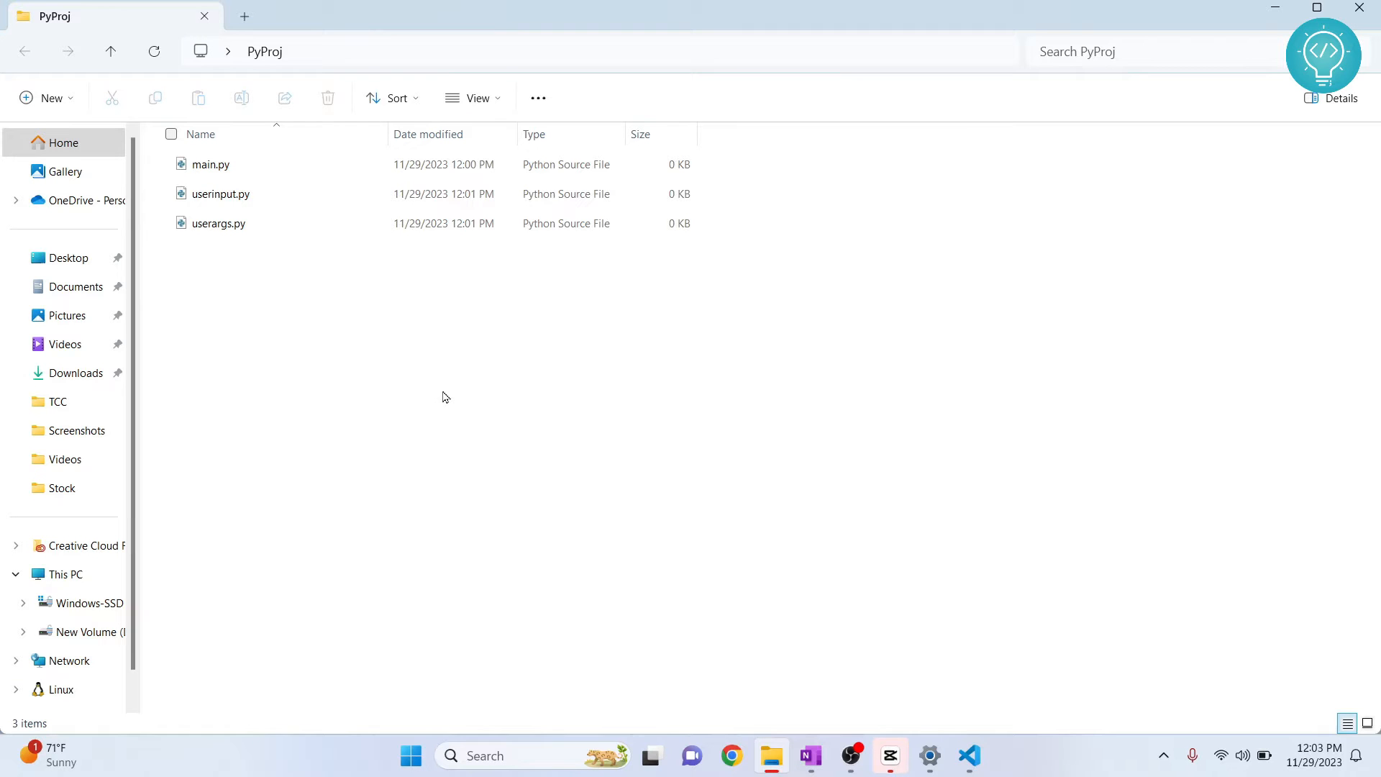
Step: Launch 'Open PowerShell window here' from the folder's context menu and highlight PyProj in the prompt path
right_click(443, 397)
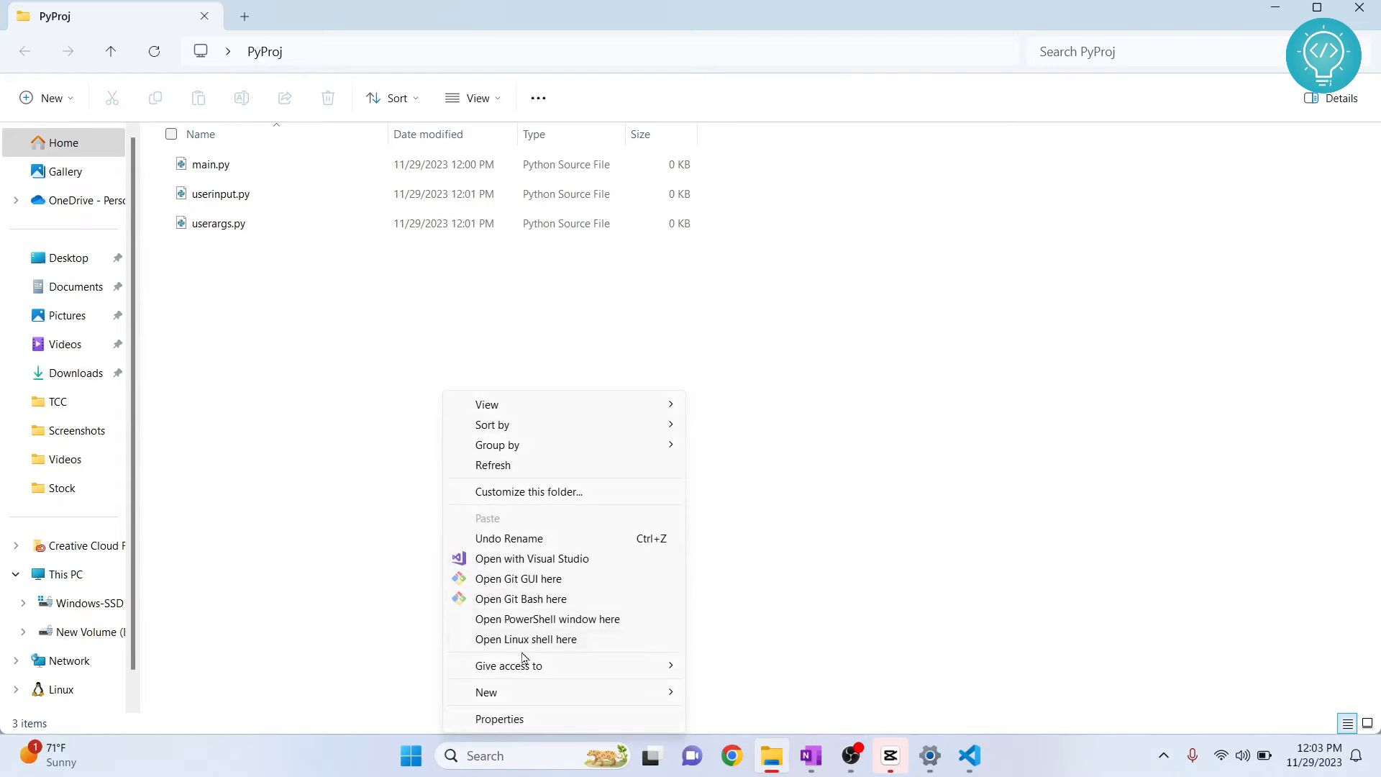
click(466, 348)
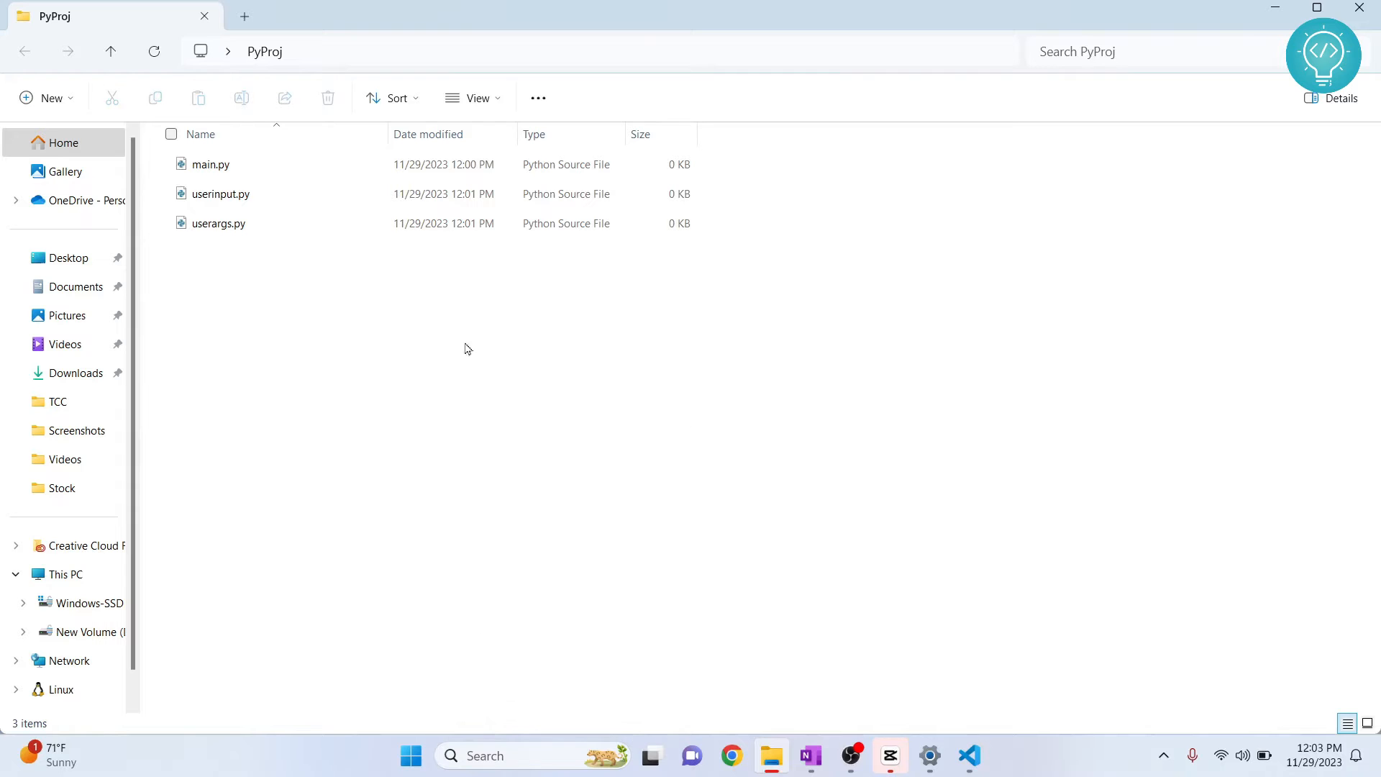
click(988, 755)
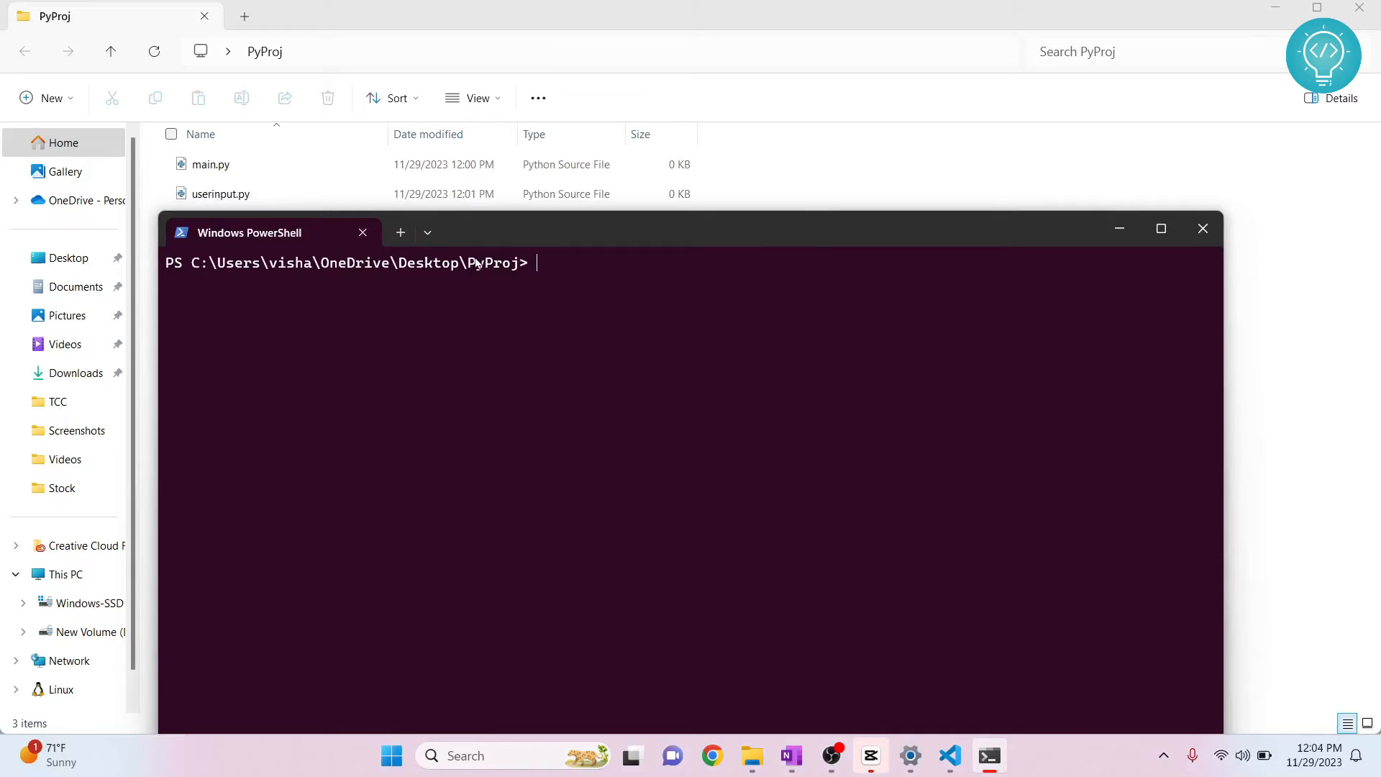
double_click(483, 262)
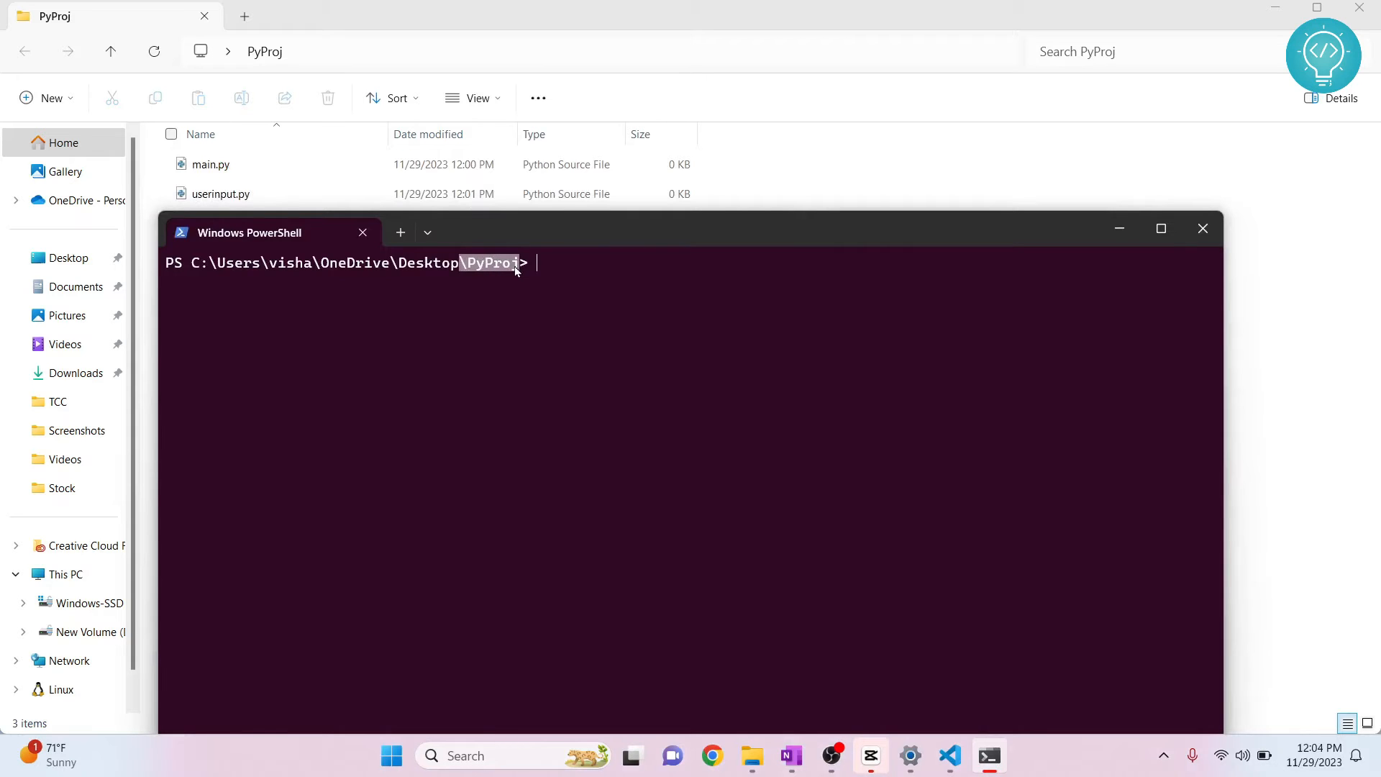
mouse_move(554, 242)
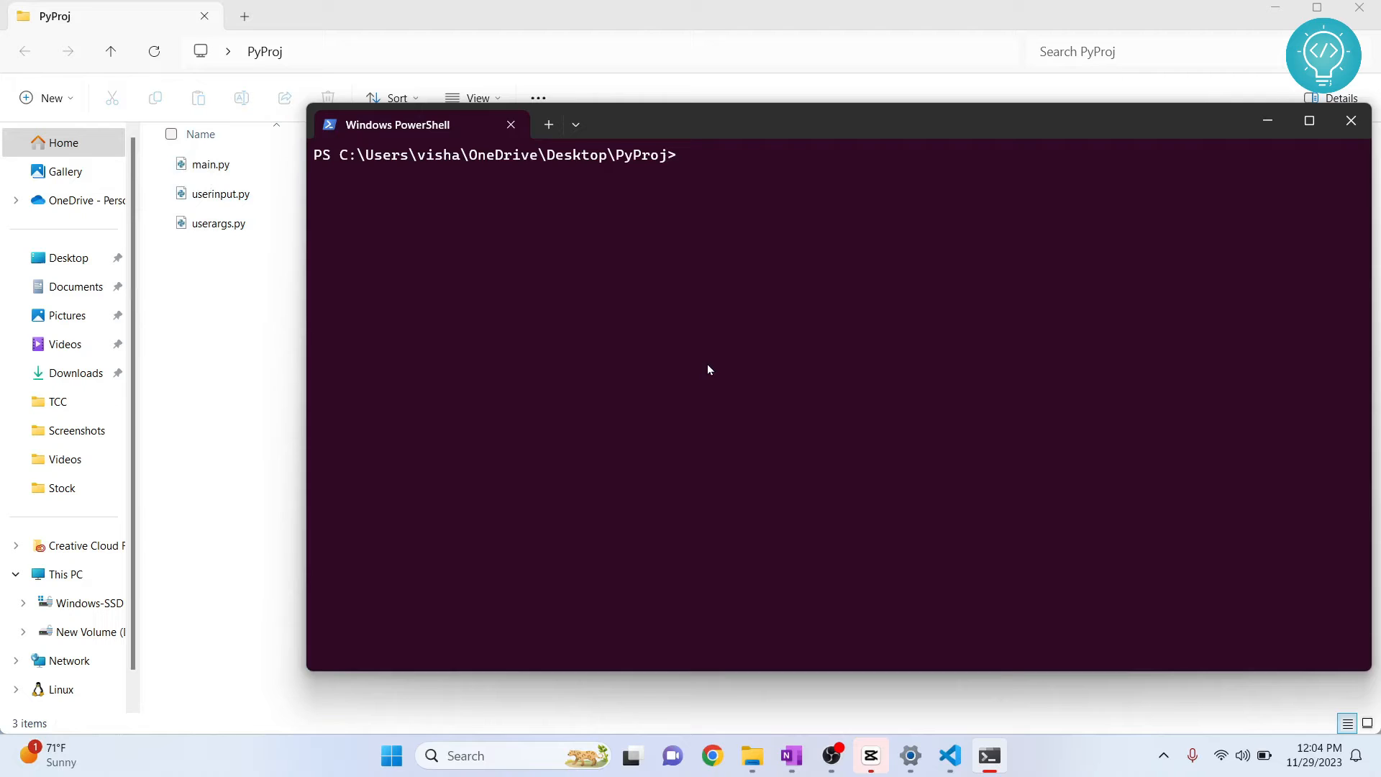
Step: Run 'python main.py', which prints Hello World!!!
text(python main)
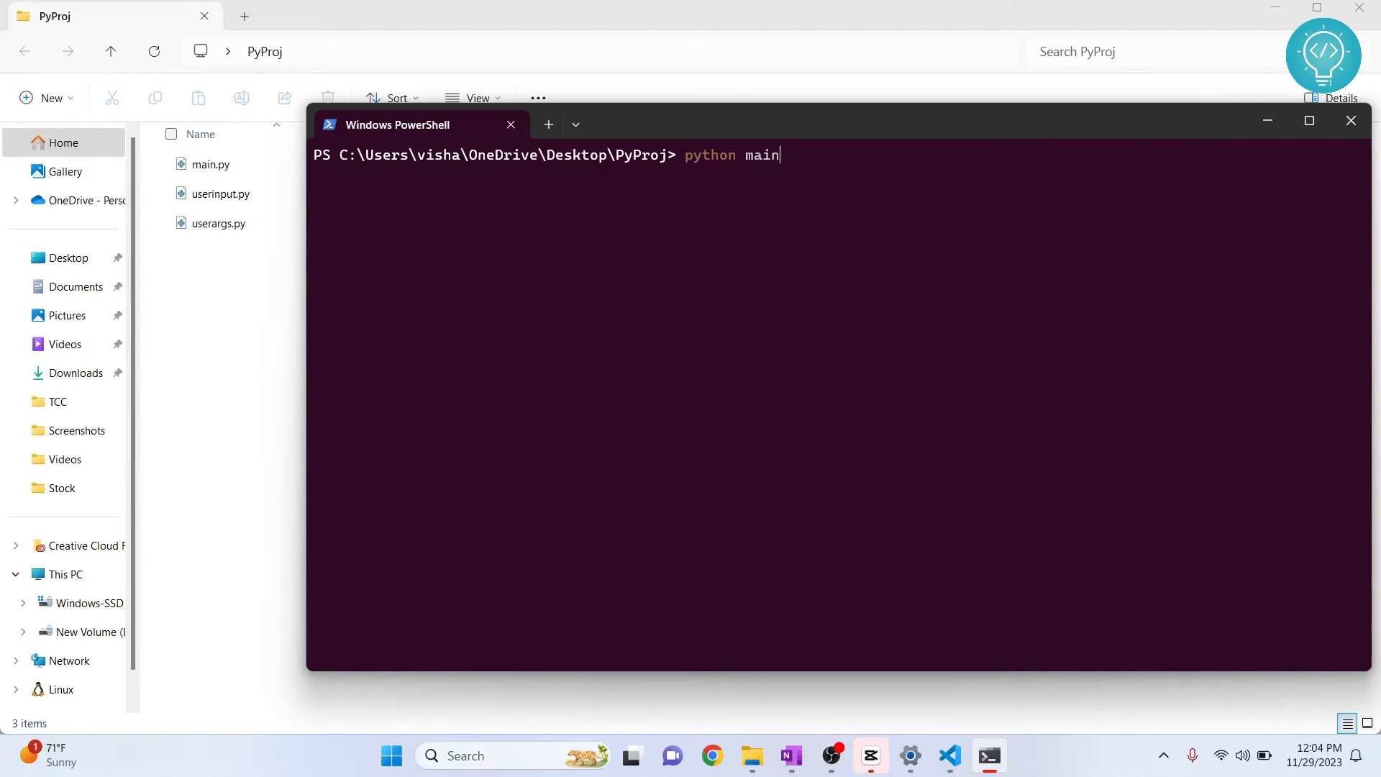
key(Enter)
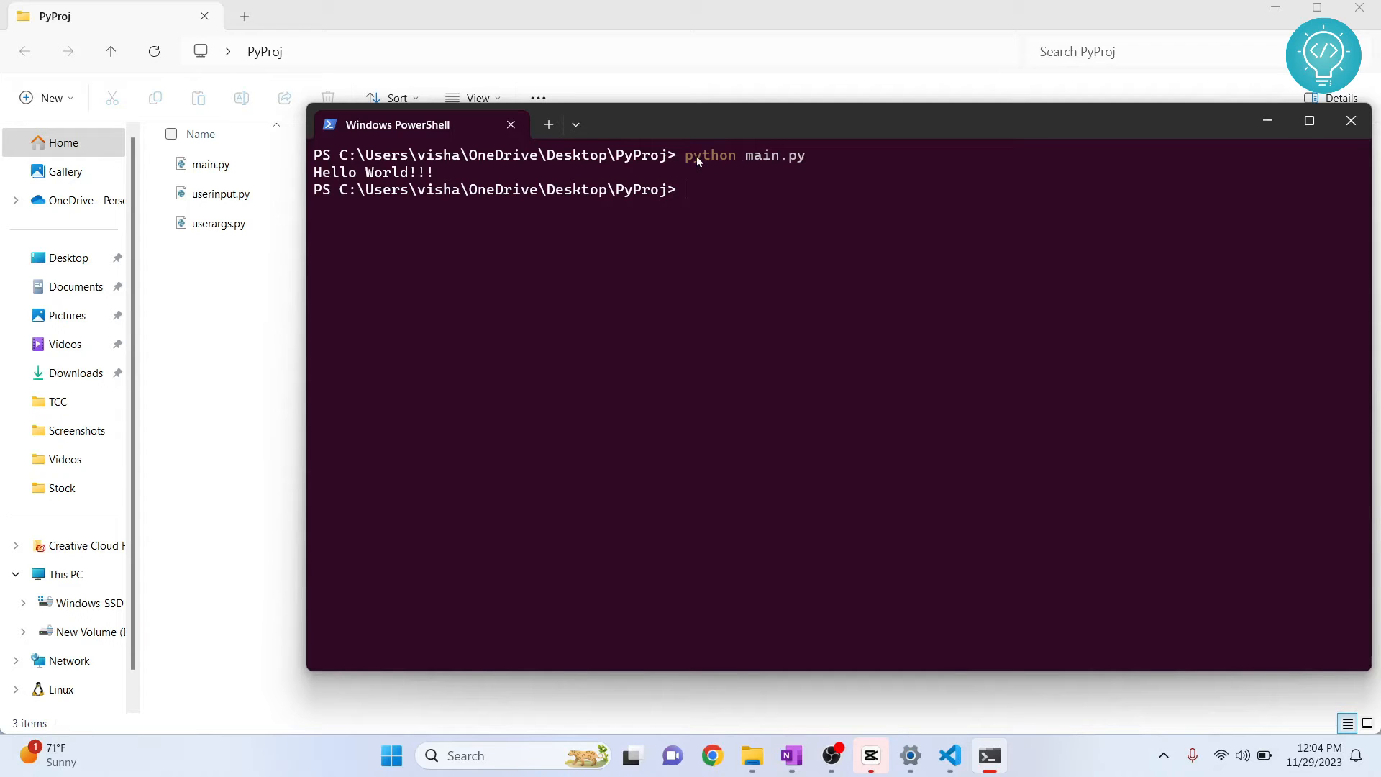
mouse_move(688, 203)
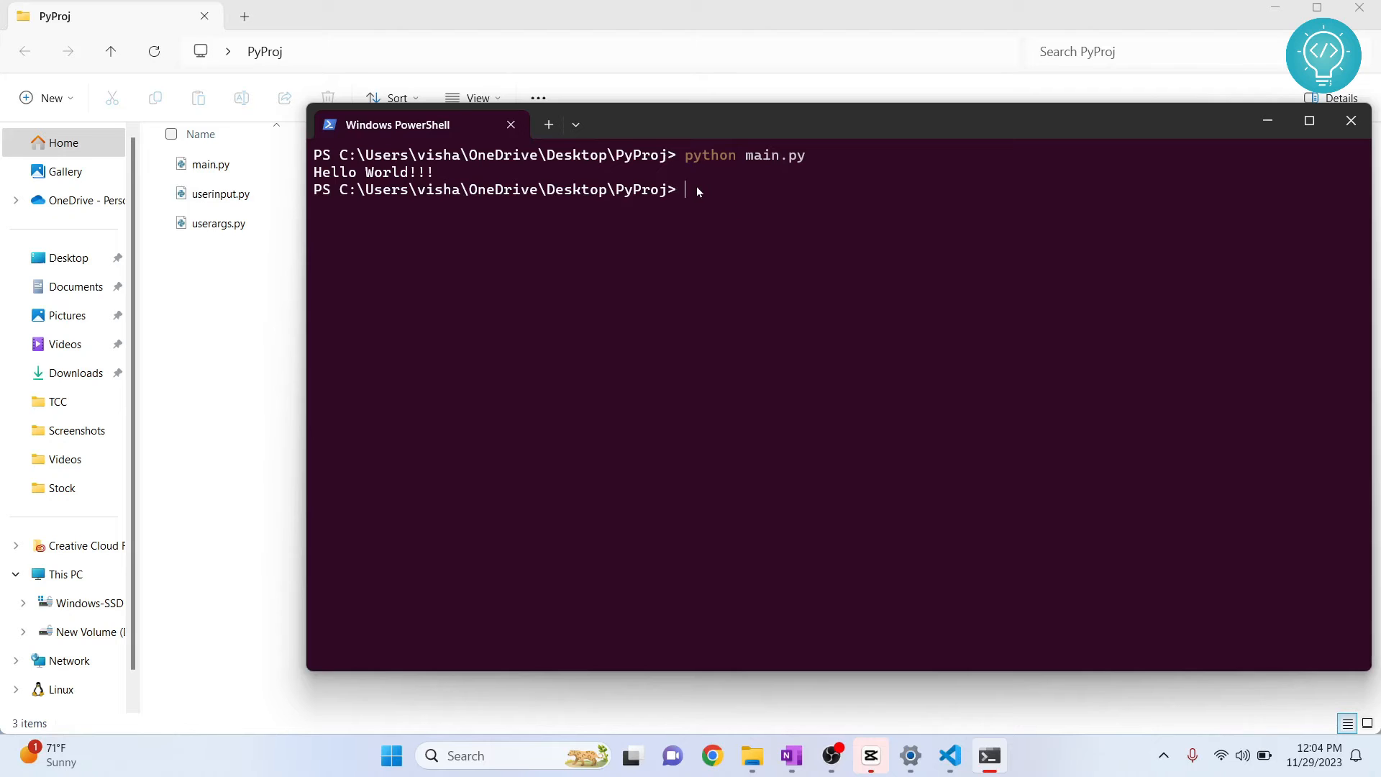
Step: Run 'python userinput.py' and answer the name prompt with Sam to get its greeting
text(python)
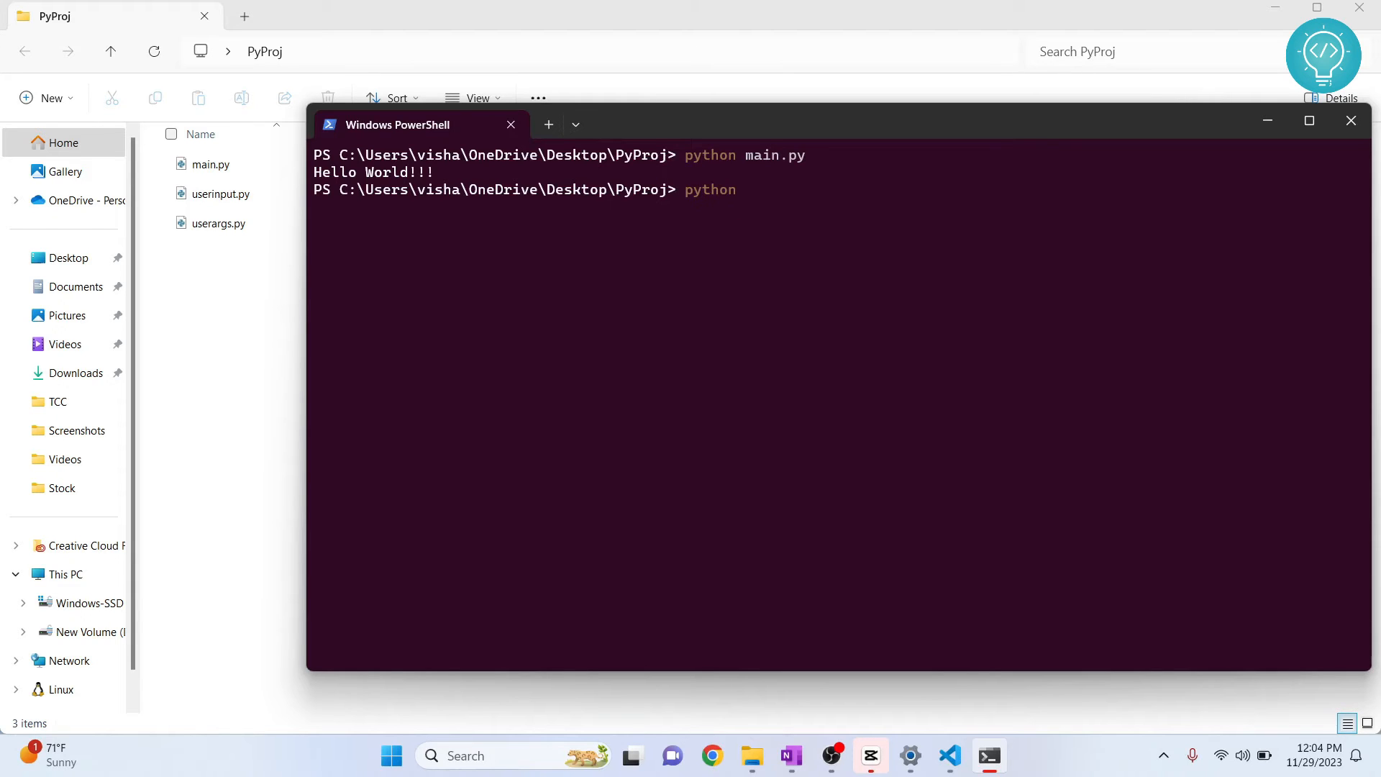
text(userinput.py)
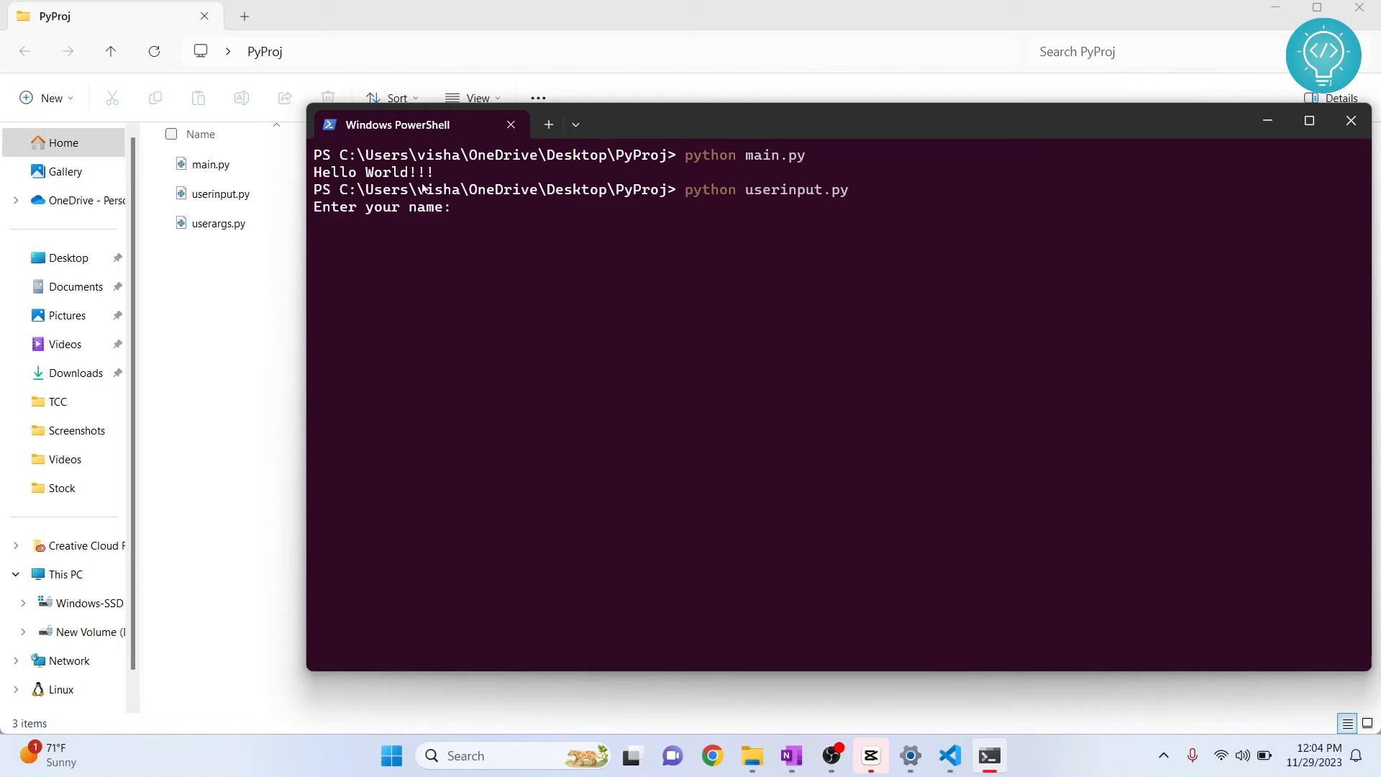
mouse_move(473, 220)
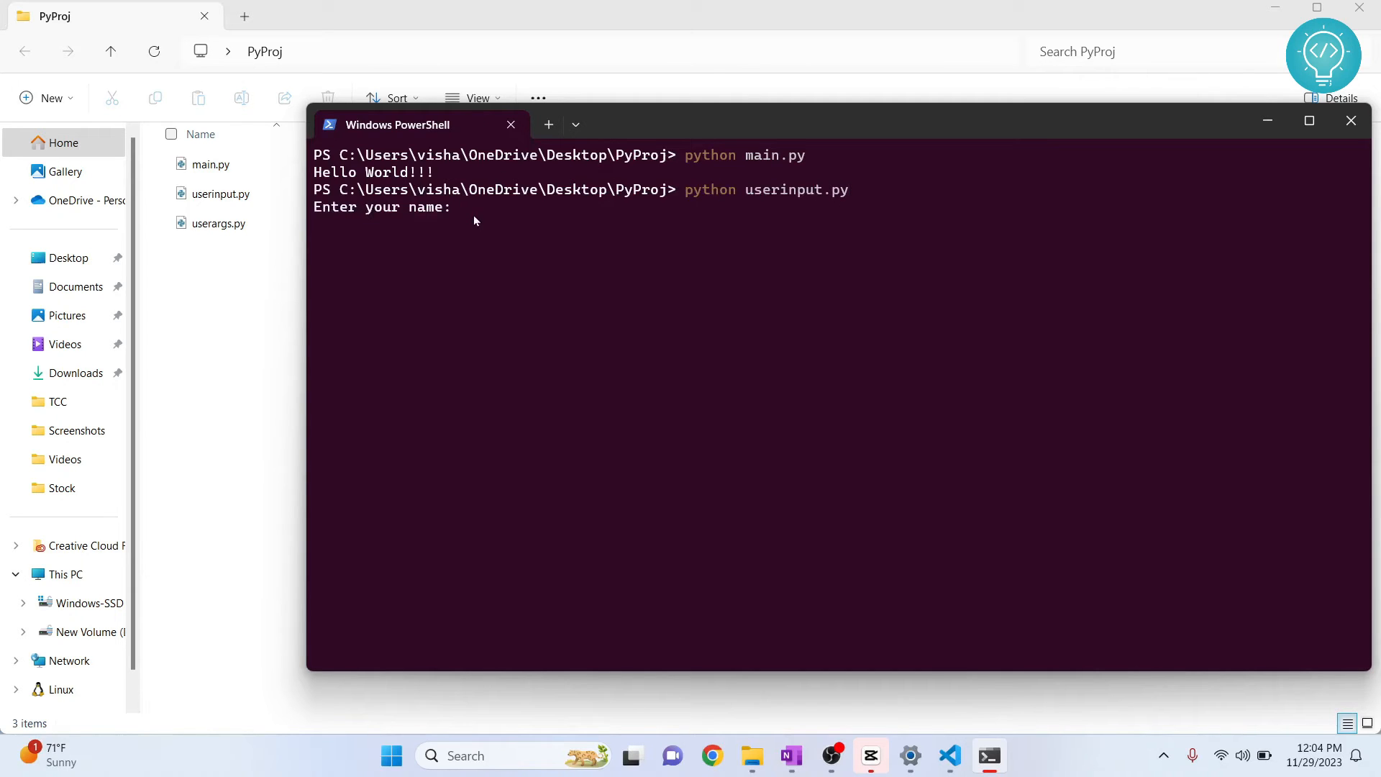
text(Sam)
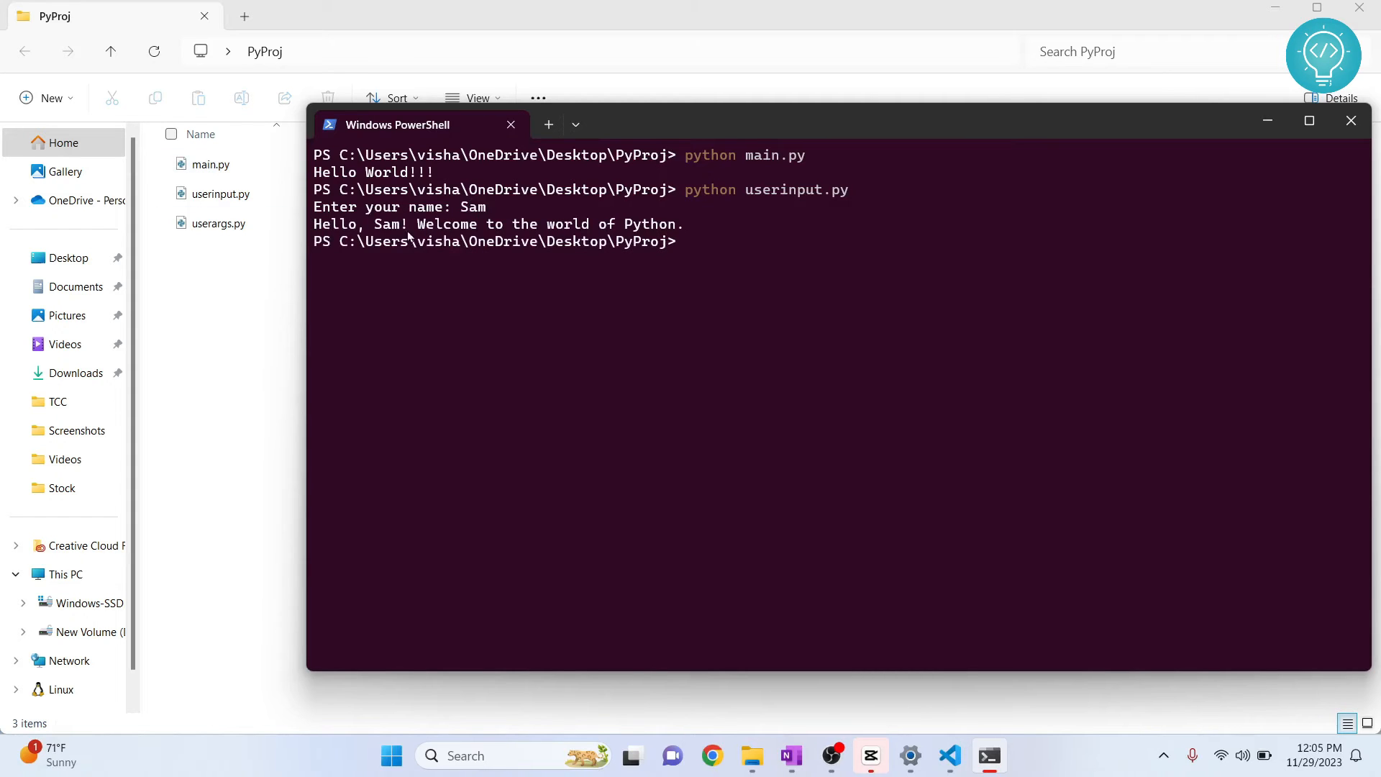
mouse_move(726, 561)
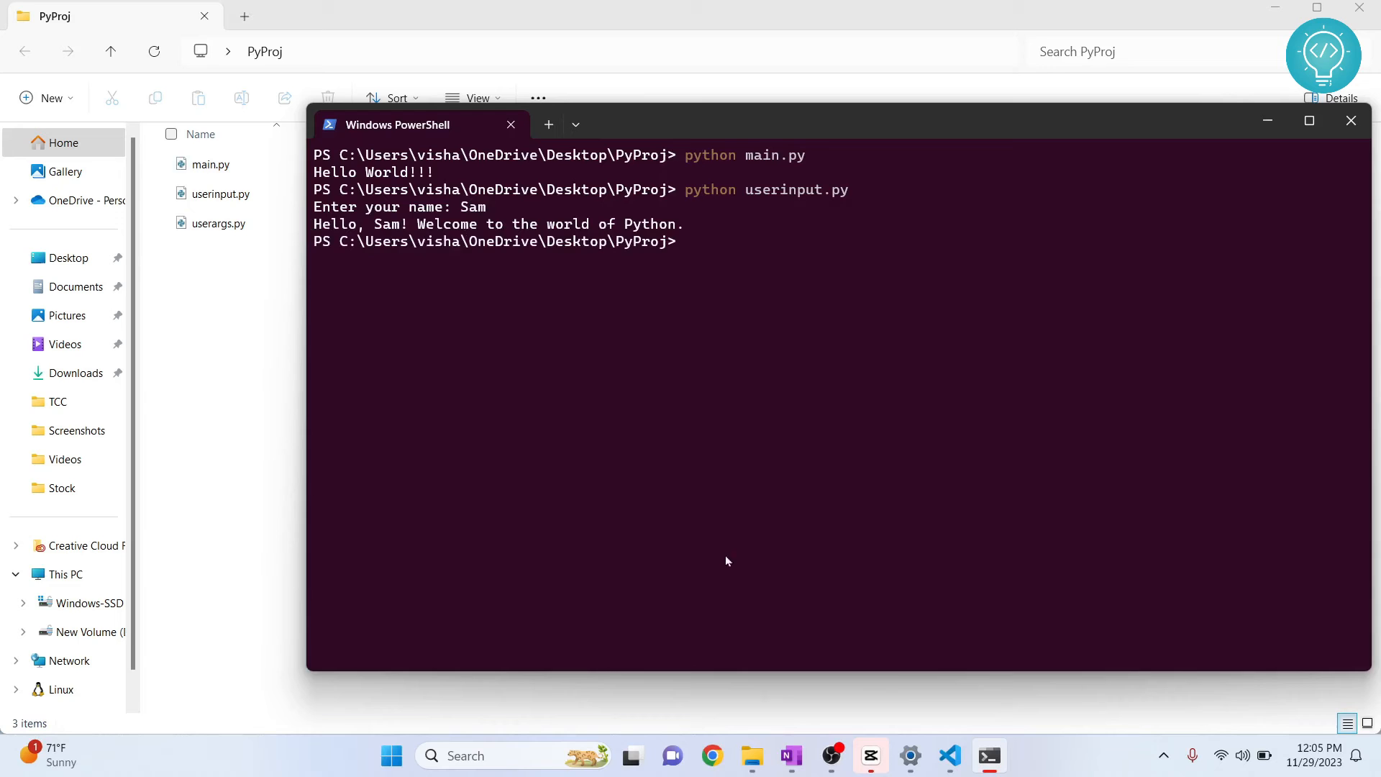
click(947, 762)
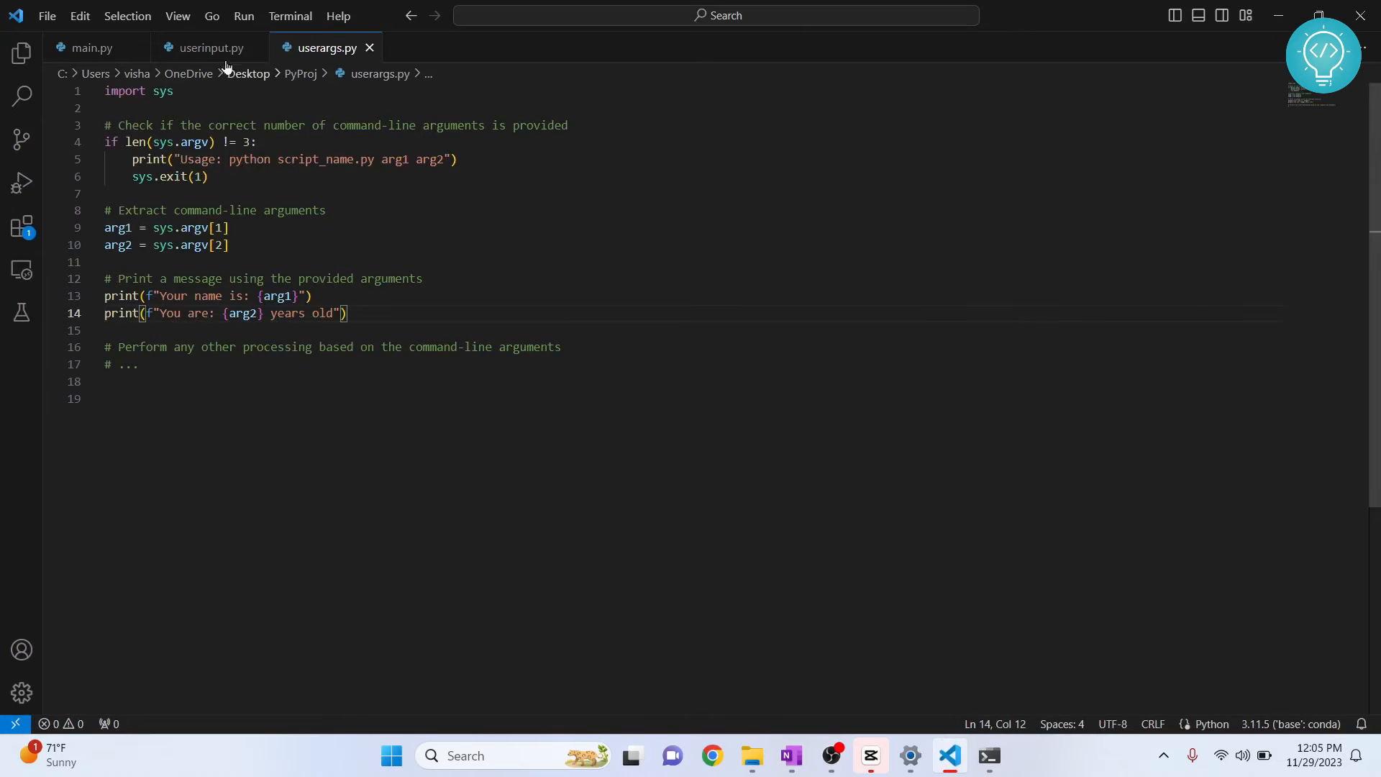
click(209, 47)
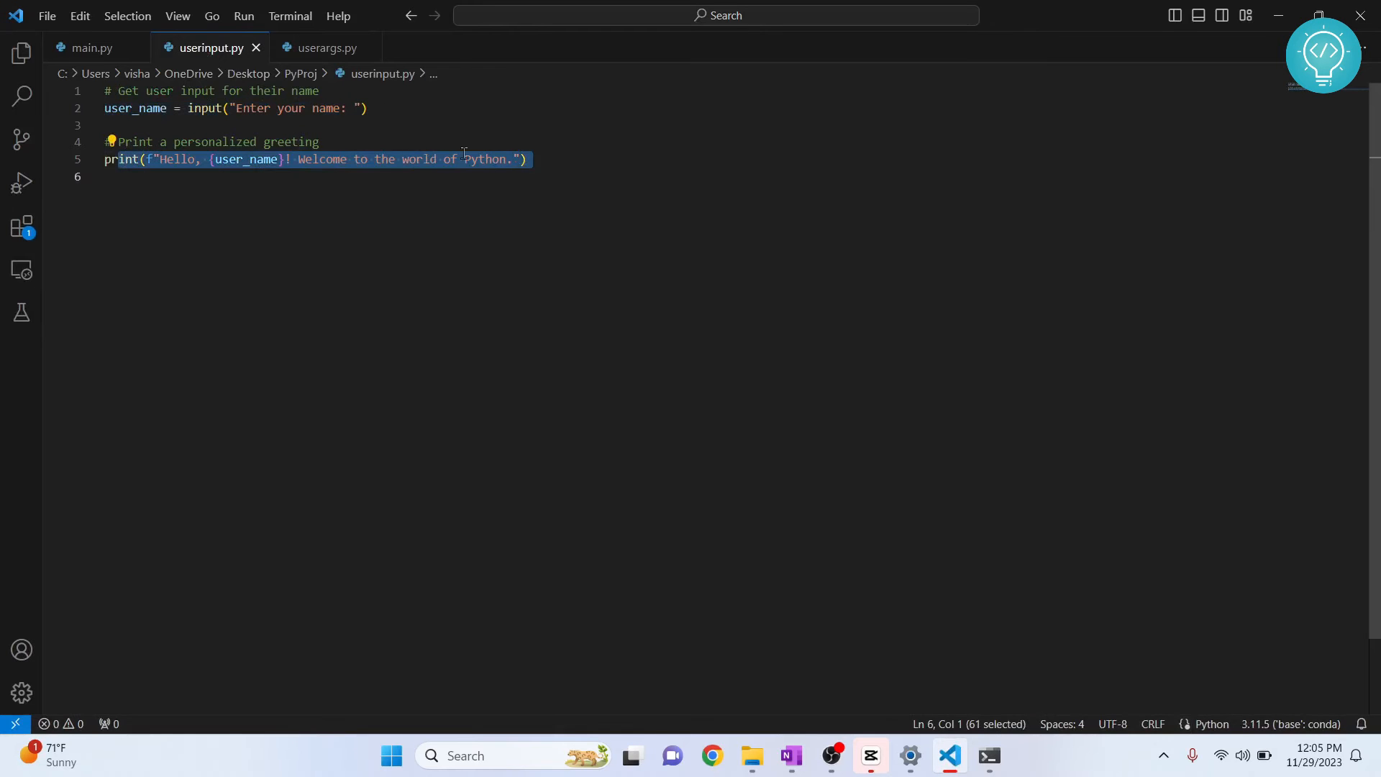
mouse_move(299, 161)
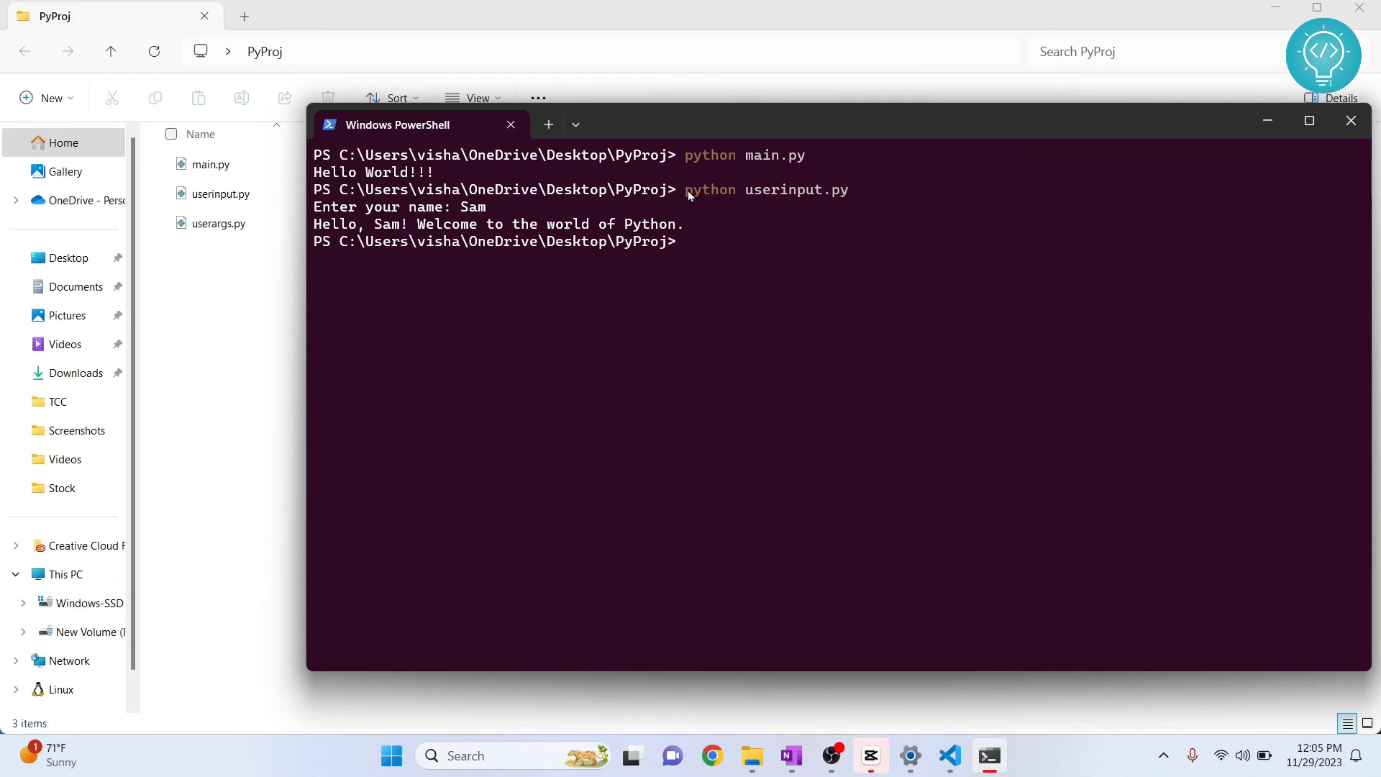
Step: Run 'python .\userargs.py' with no arguments, printing the usage message 'python script_name.py arg1 arg2'
drag(685, 189, 849, 190)
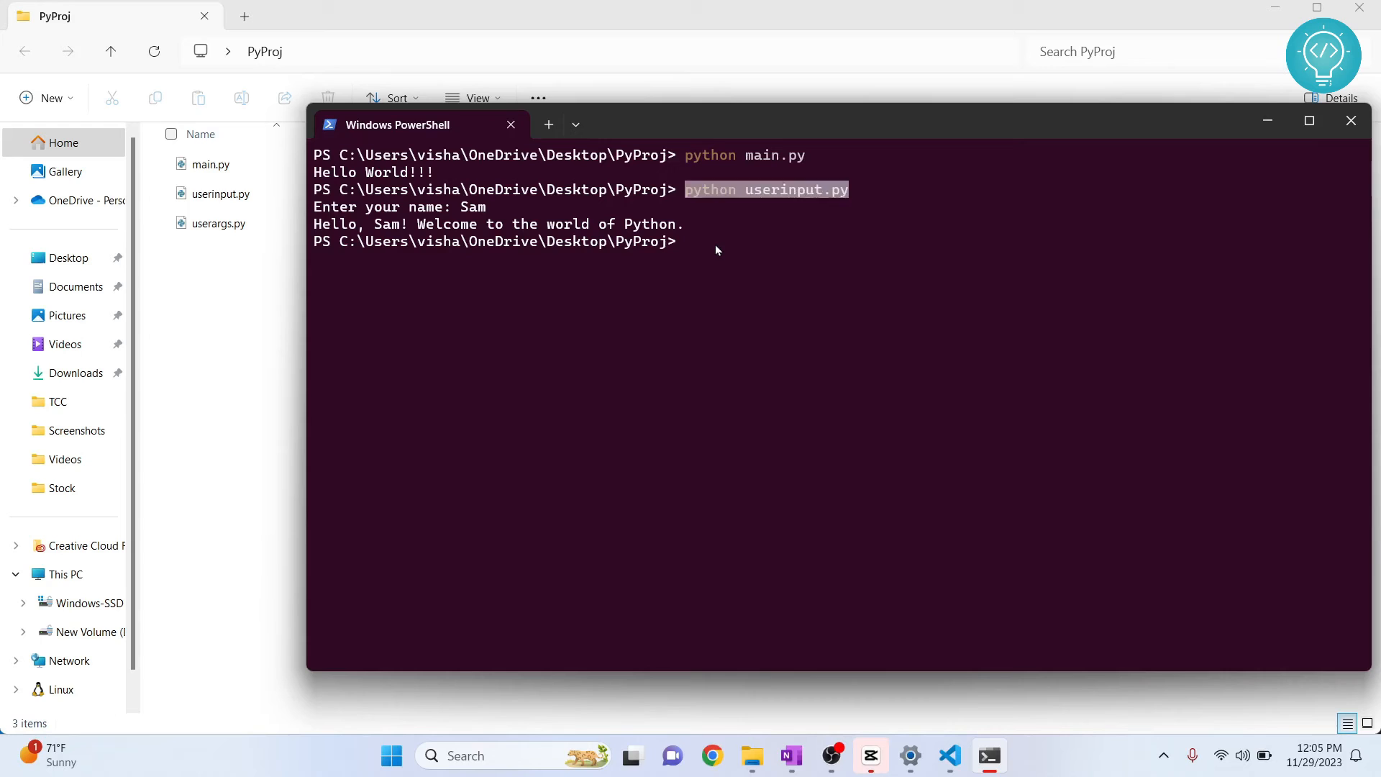
text(python)
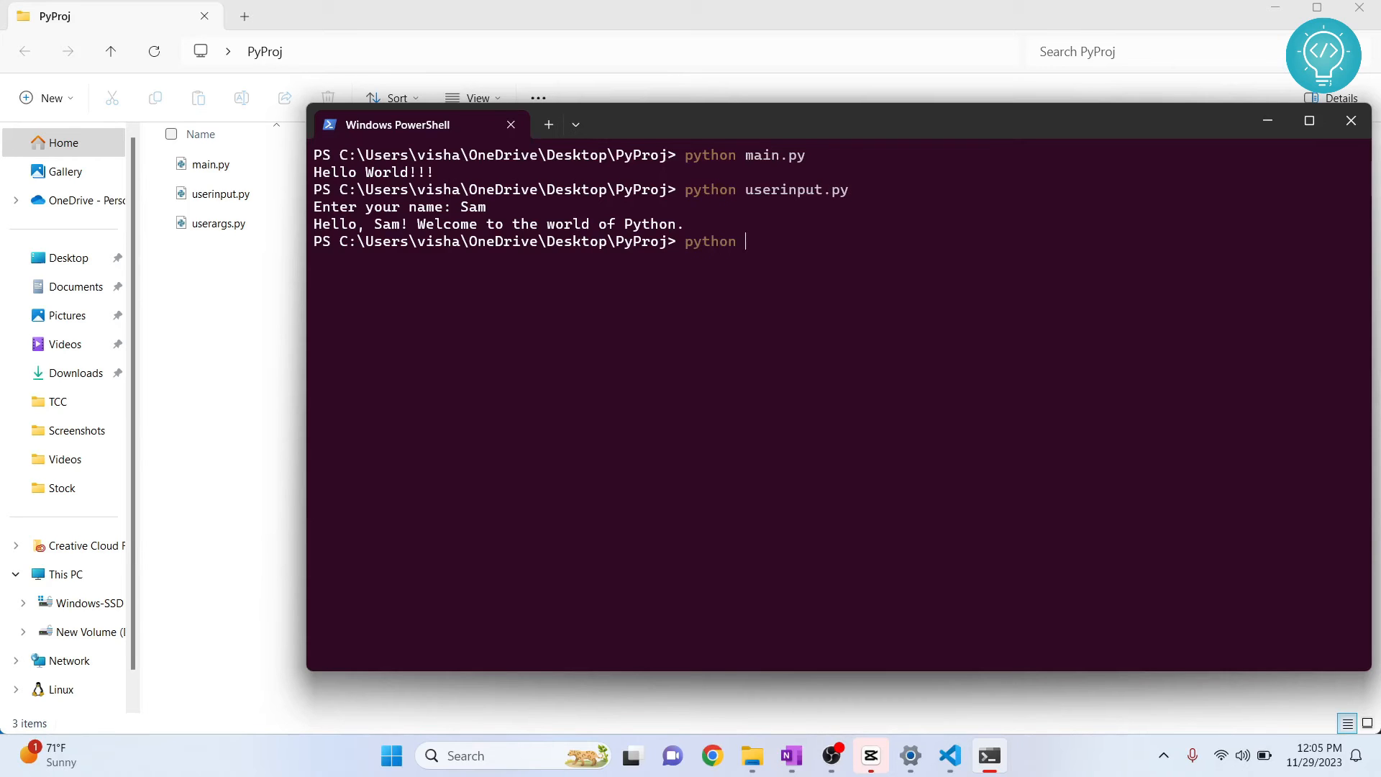
text(.\userargs.py)
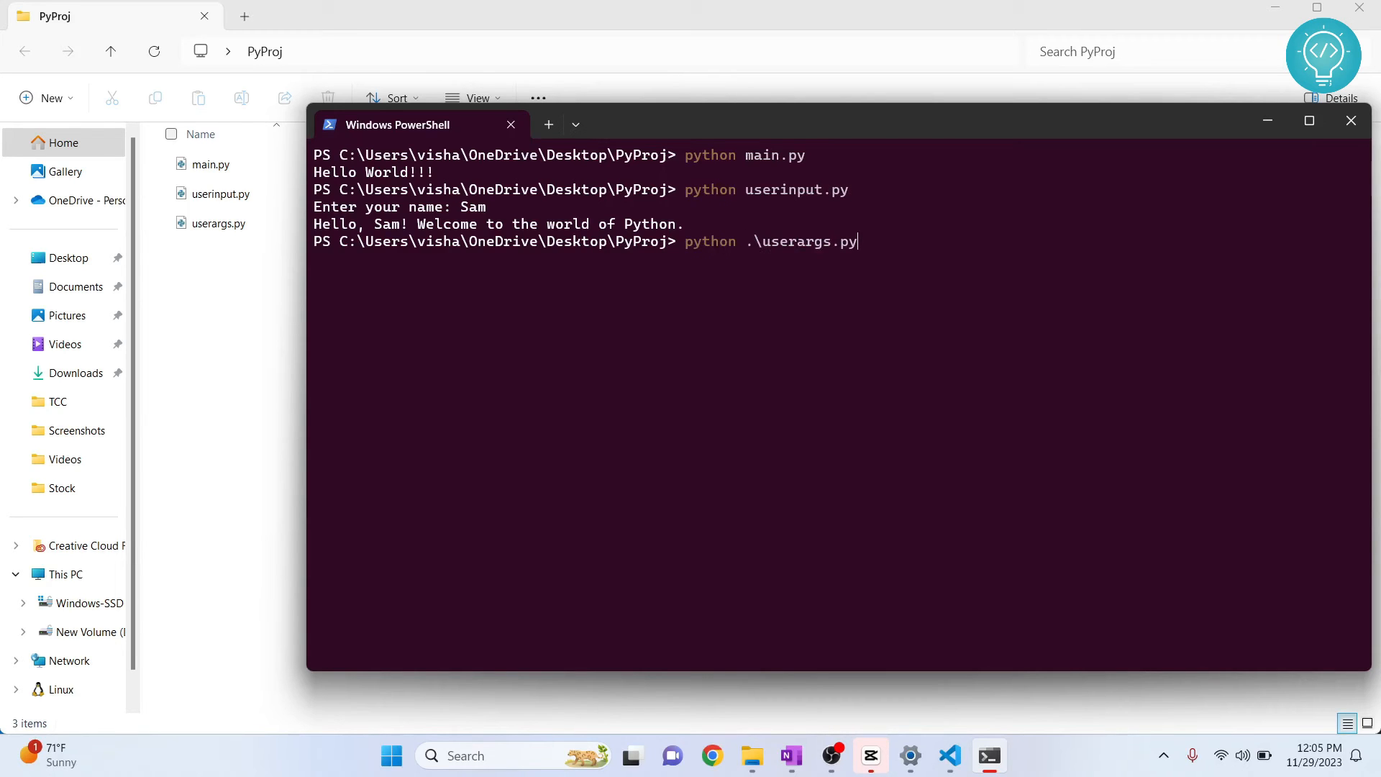
mouse_move(782, 247)
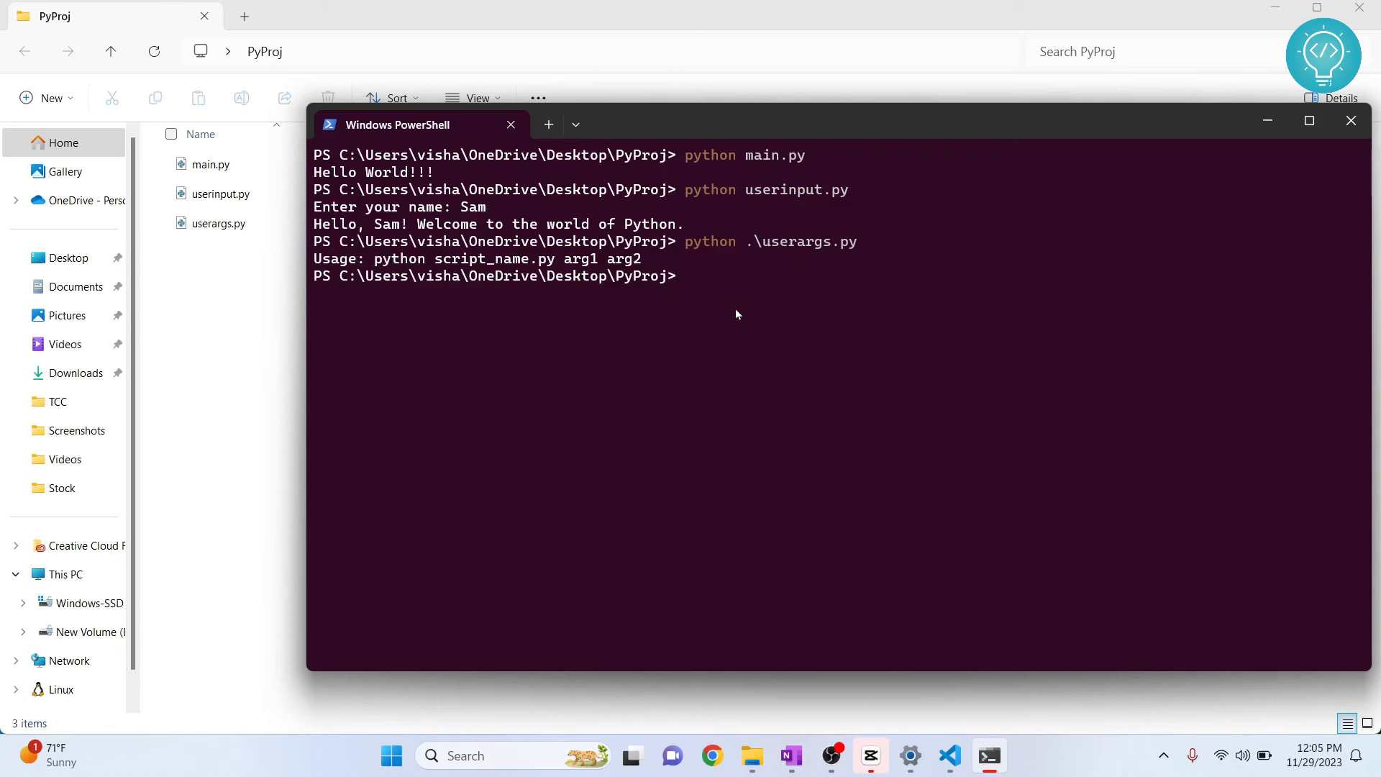
text(python)
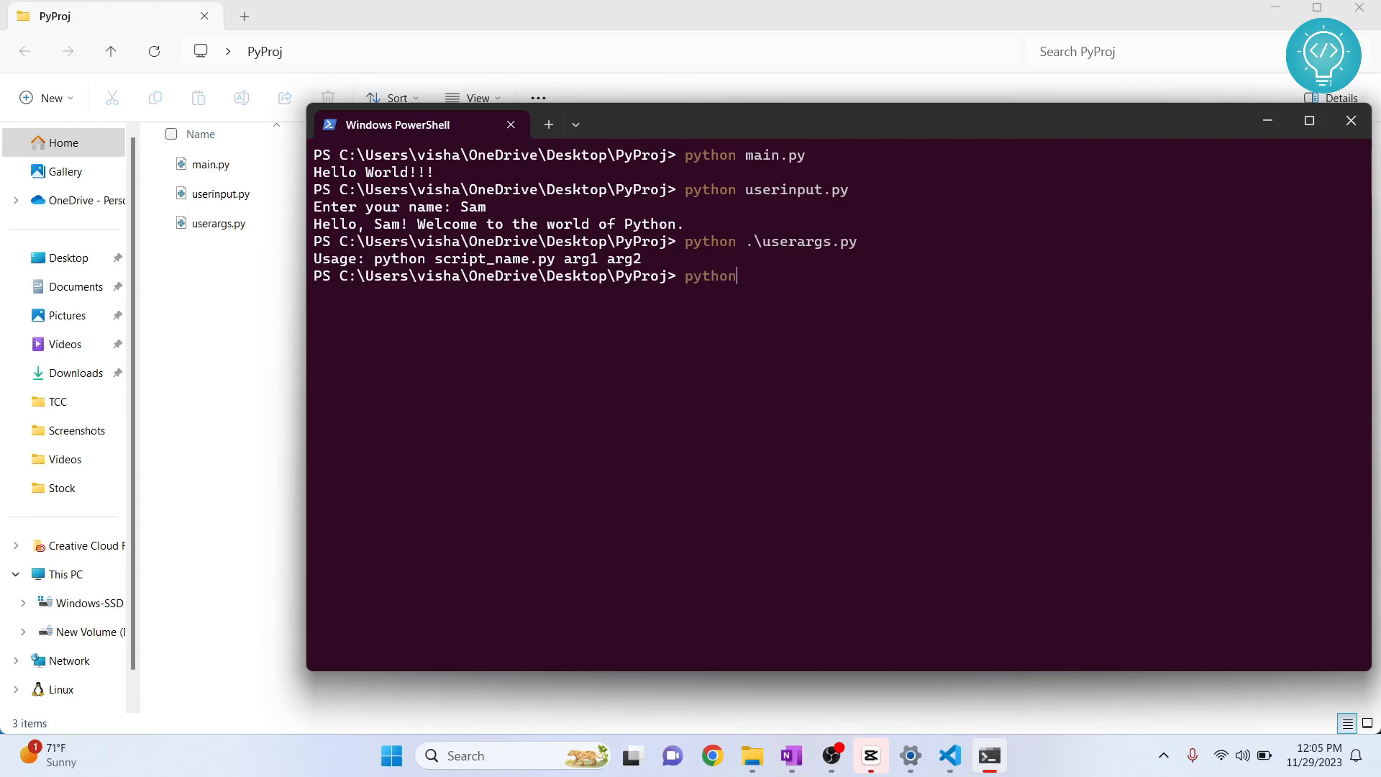
Step: Run 'python .\userargs.py sam 29' and highlight the printed name and age lines
text(.\userargs.py)
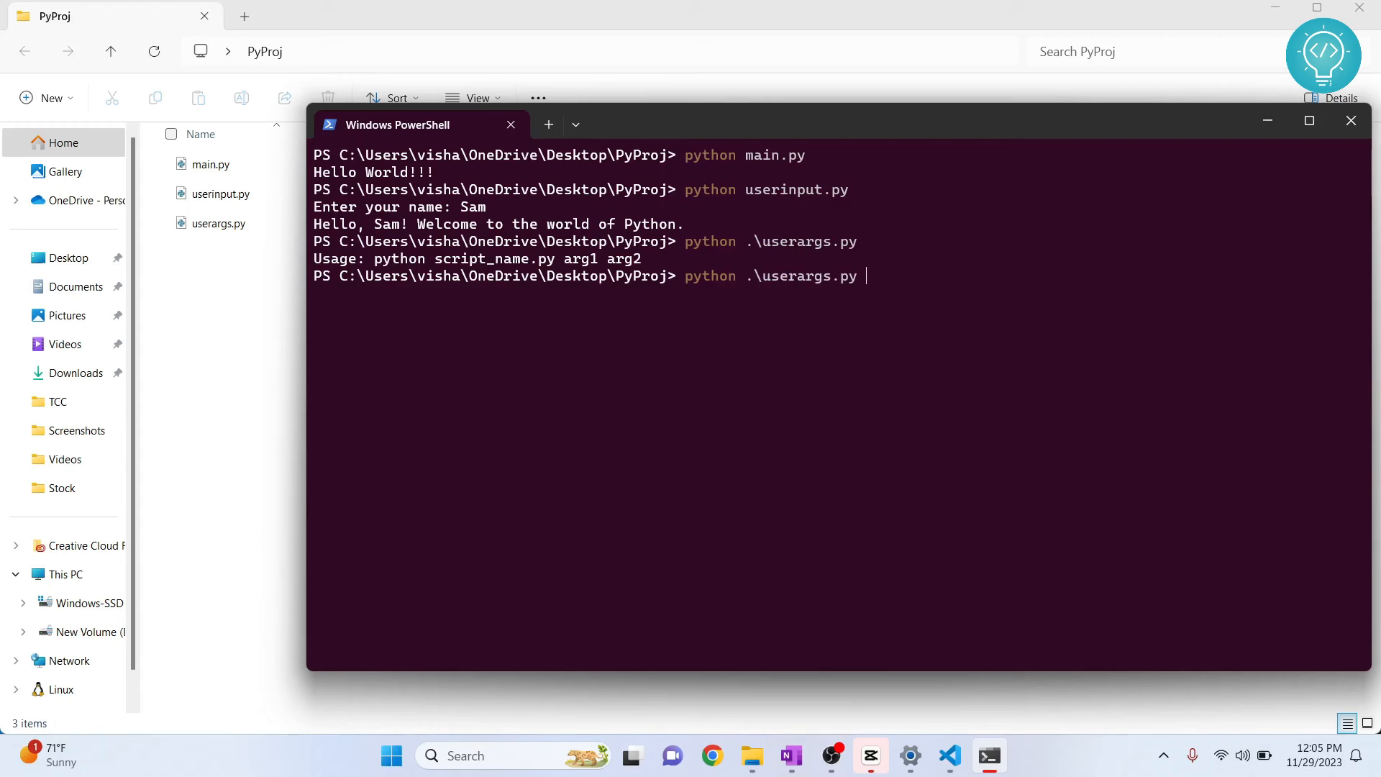
text(sam 29)
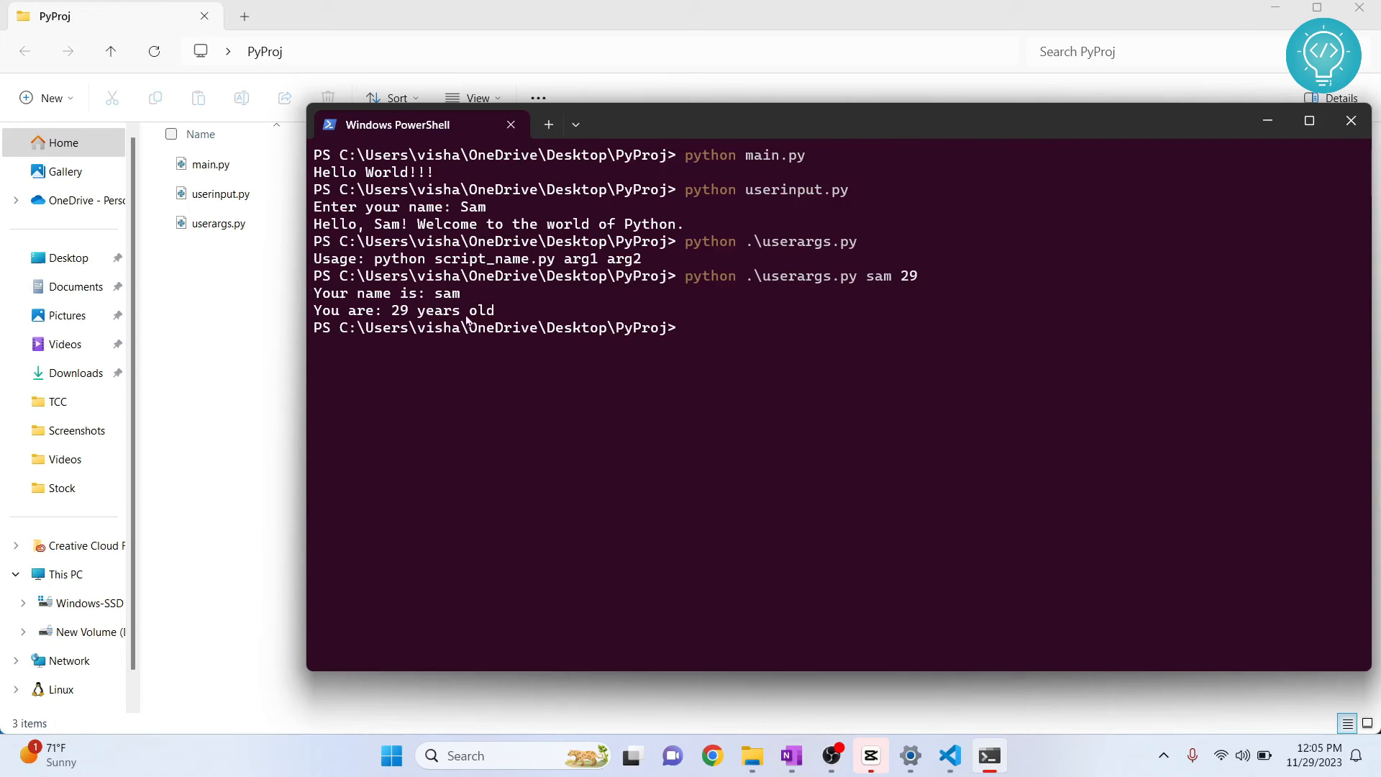
drag(314, 293, 495, 311)
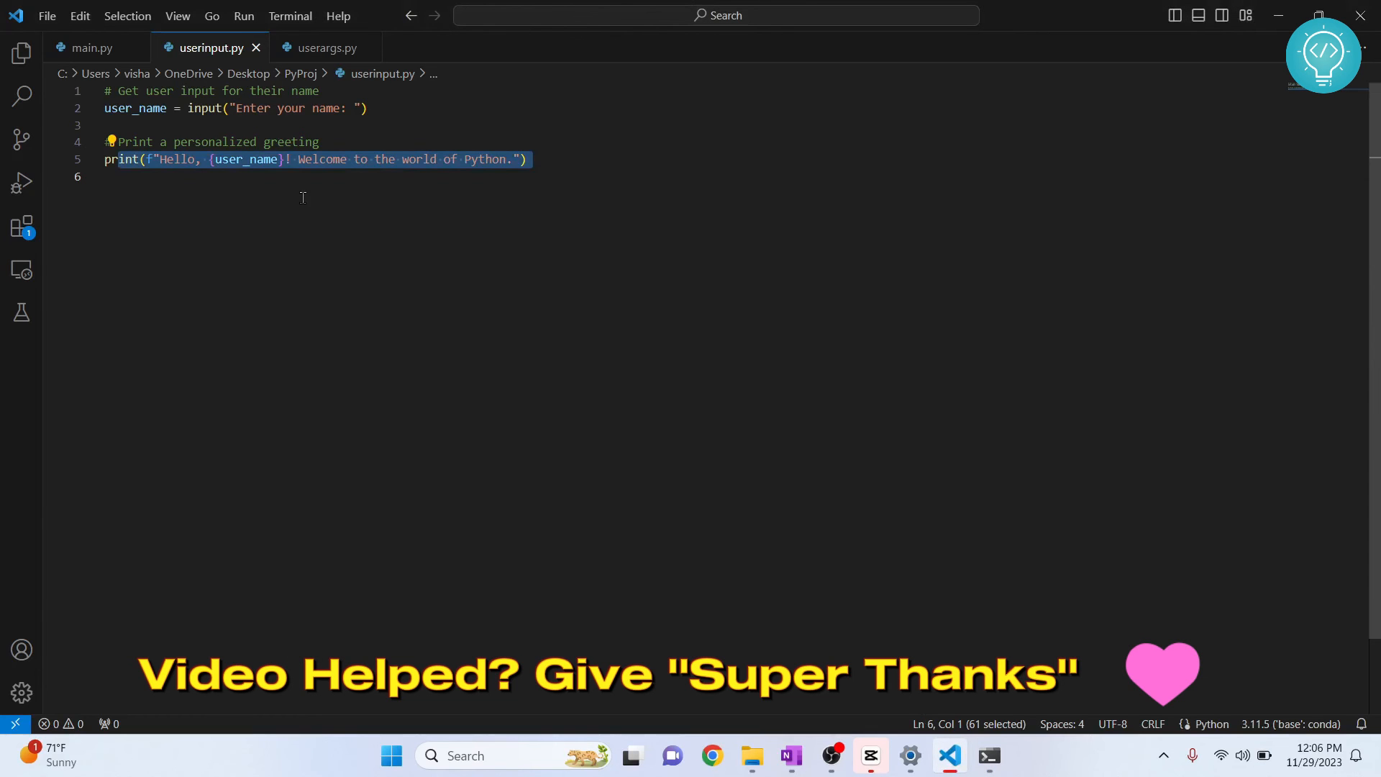
Step: View userargs.py in VS Code, highlight its argument-count if block, then return to PowerShell
click(325, 47)
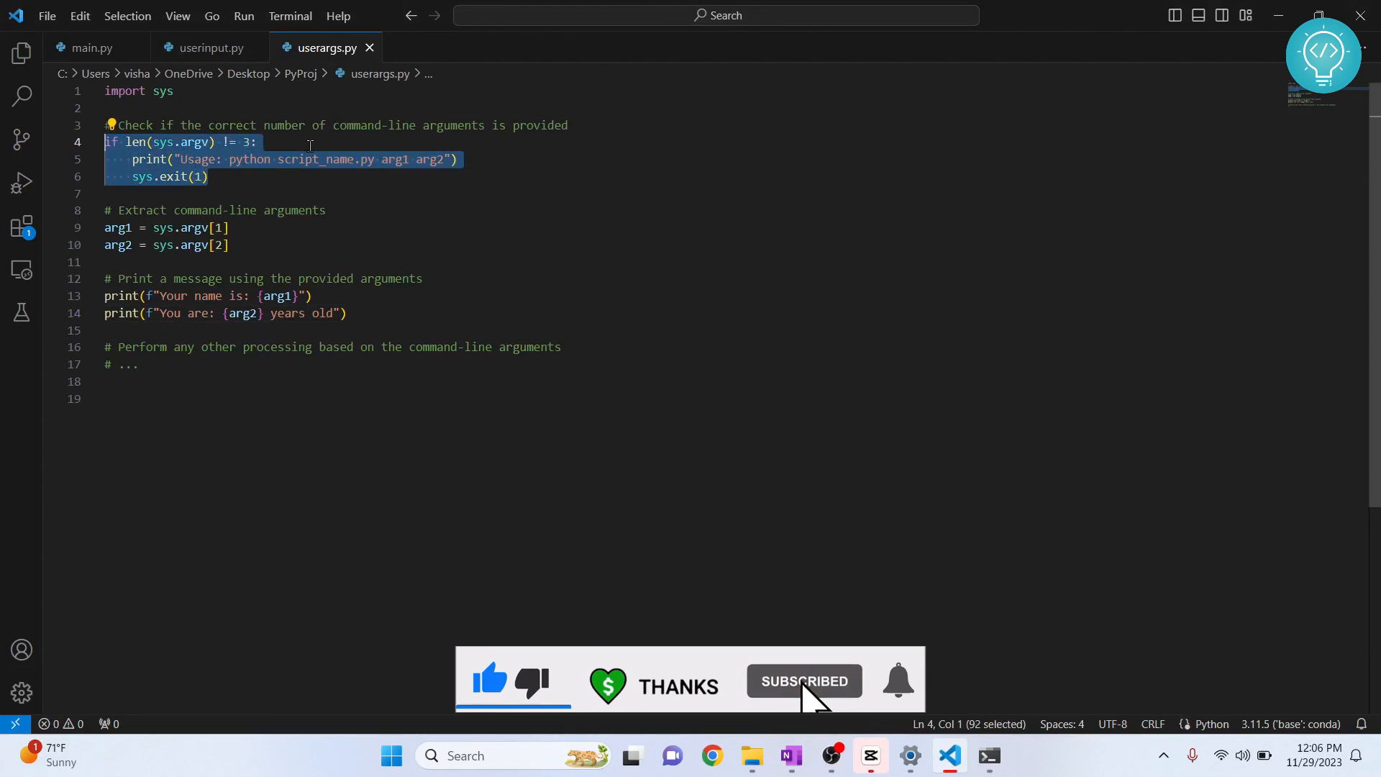
double_click(312, 160)
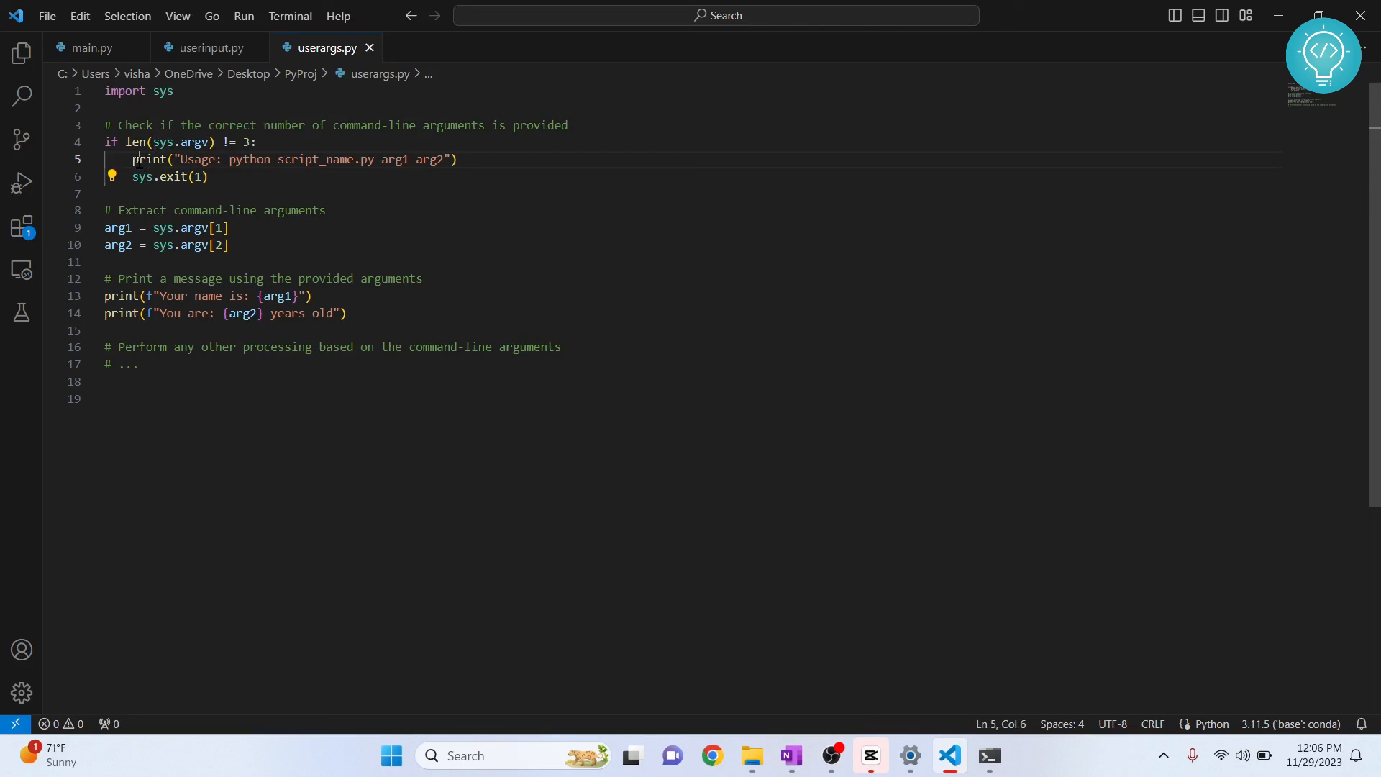
drag(148, 160, 458, 160)
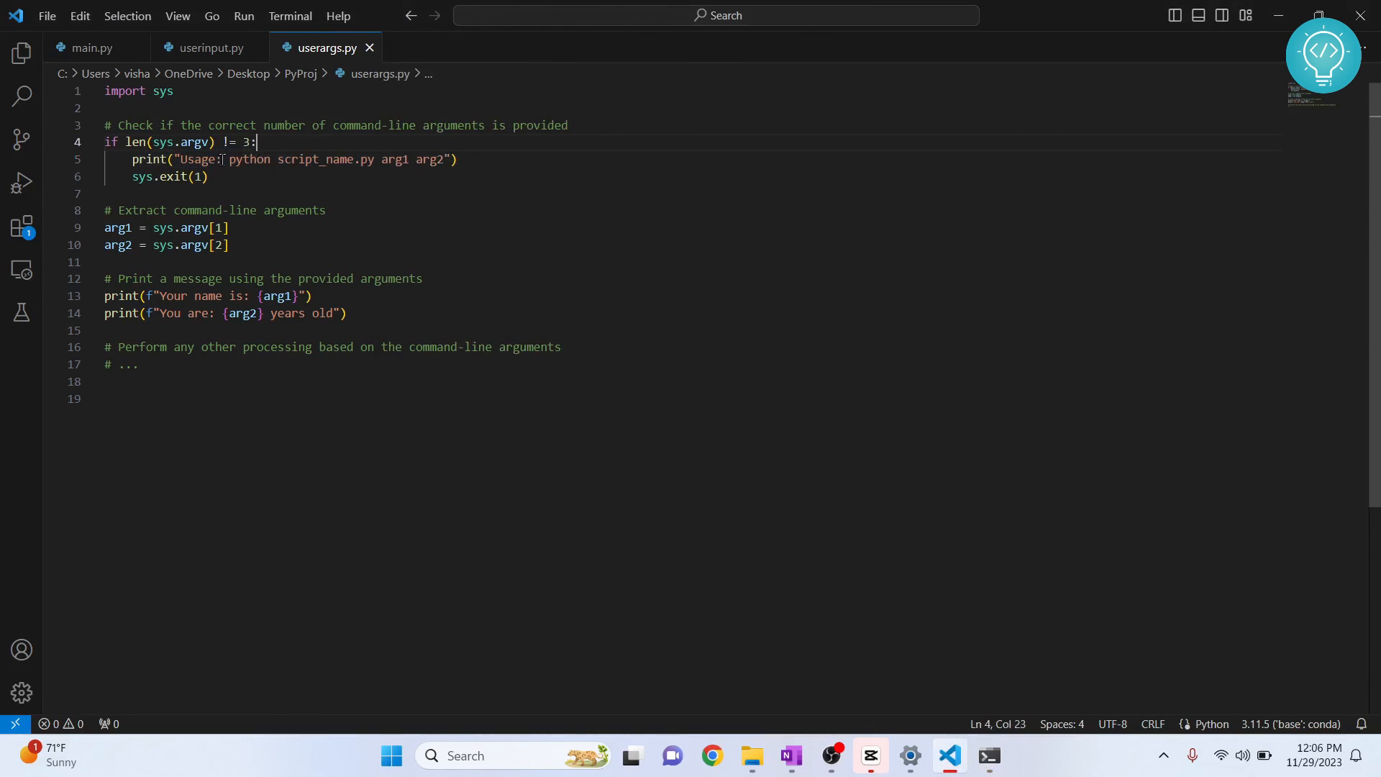
key(alt+tab)
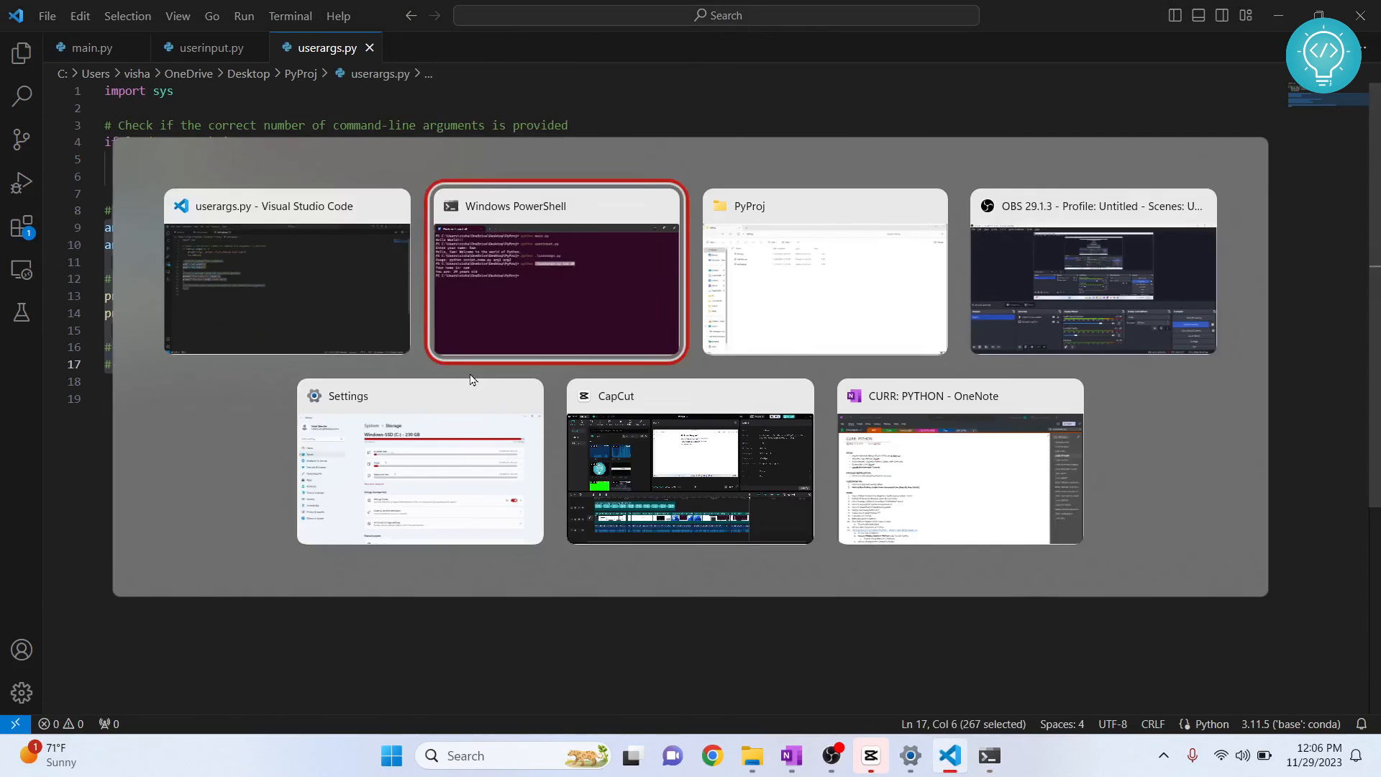